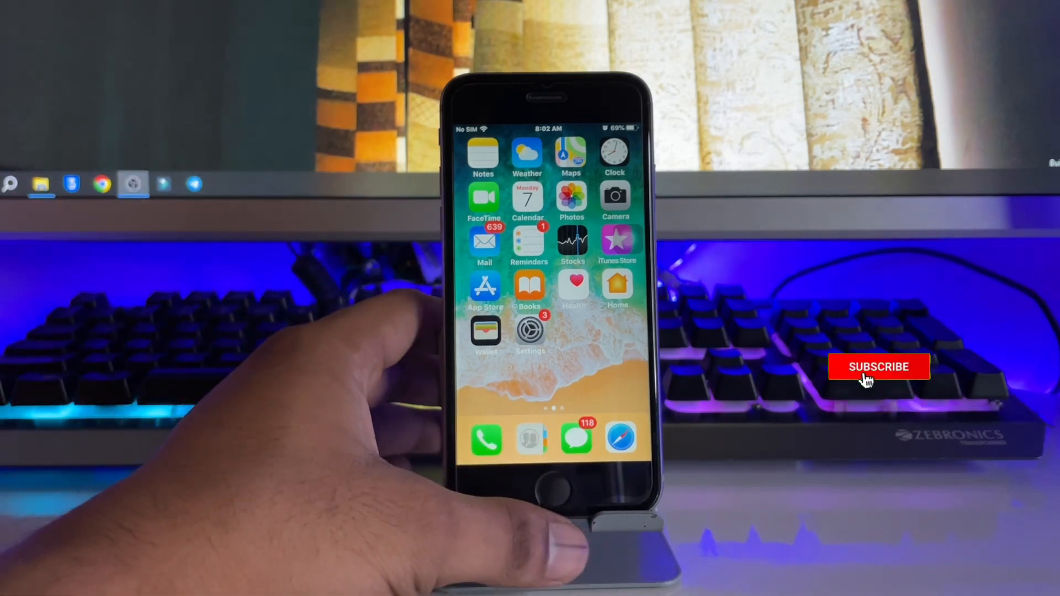
# Confirm in Settings that the iPhone 6 runs iOS 12.5.5 and Software Update reports it up to date.
pyautogui.click(530, 331)
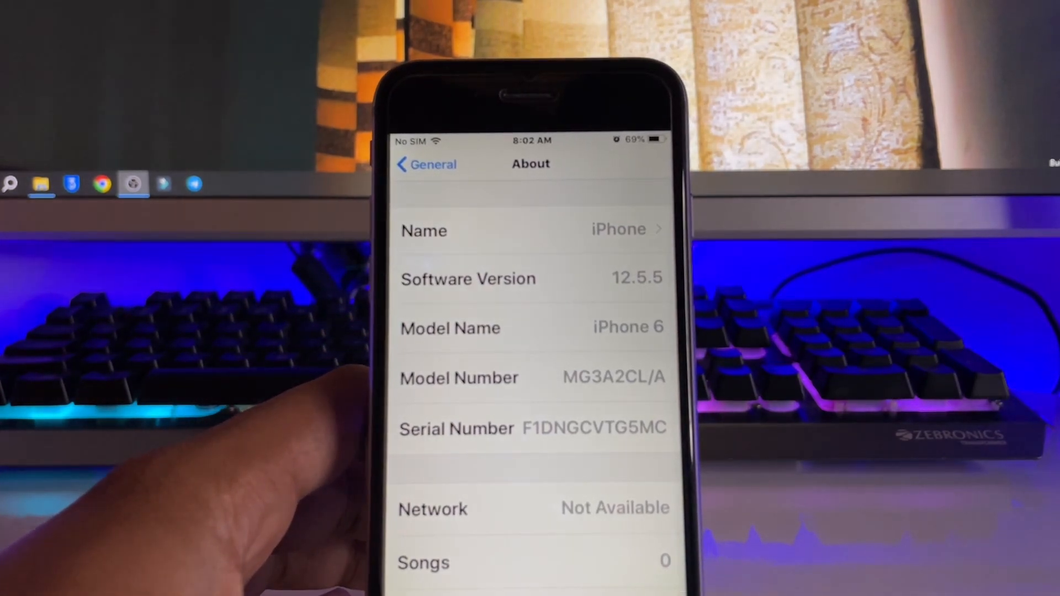
pyautogui.click(426, 163)
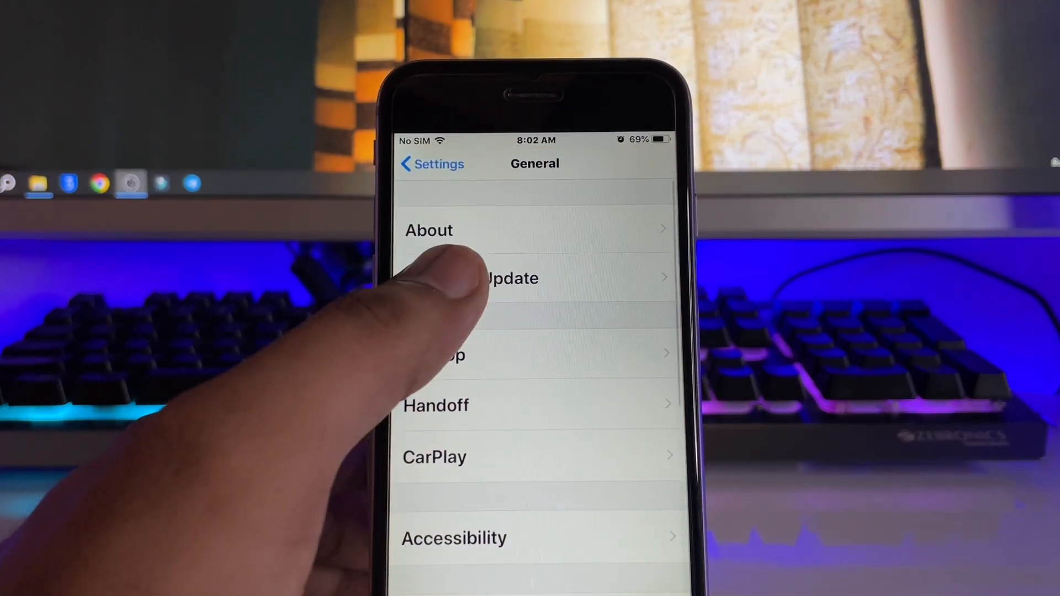
pyautogui.click(511, 277)
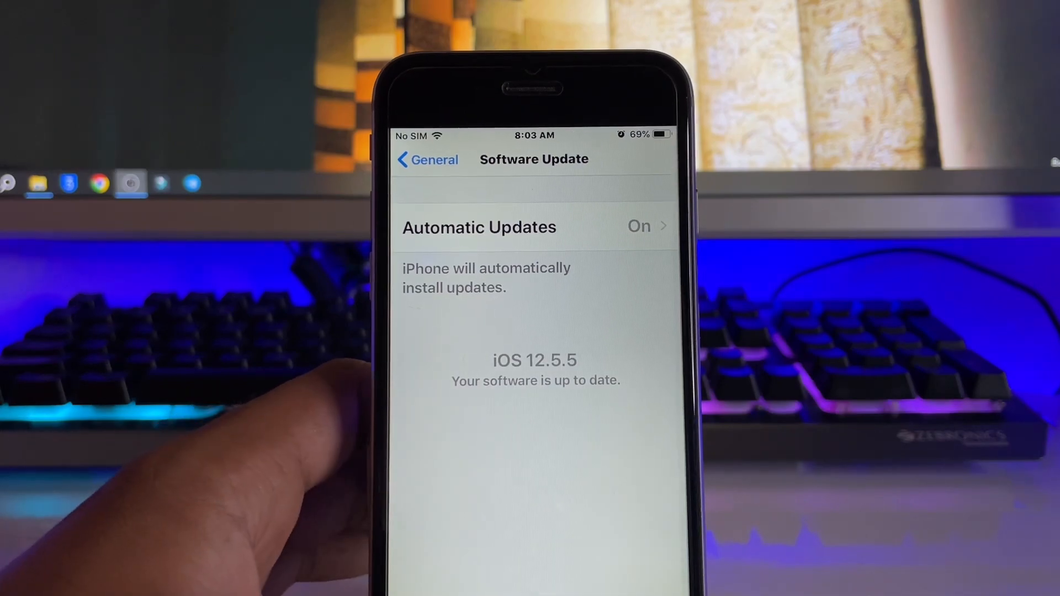
pyautogui.press('home')
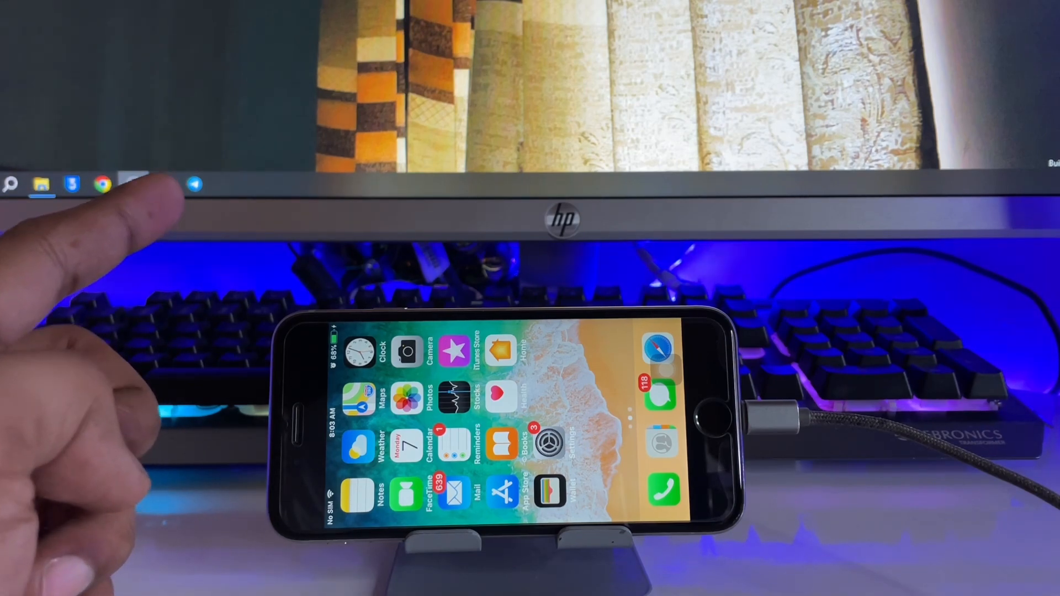
# Go to 3u.com in Chrome to reach the 3uTools download page.
pyautogui.click(103, 184)
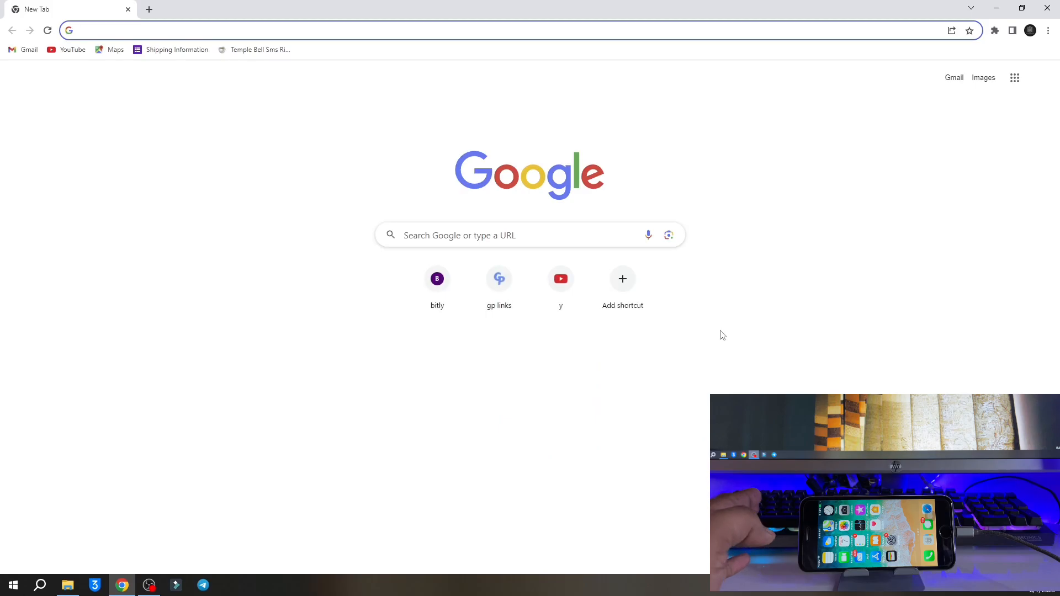
pyautogui.write('3u.com')
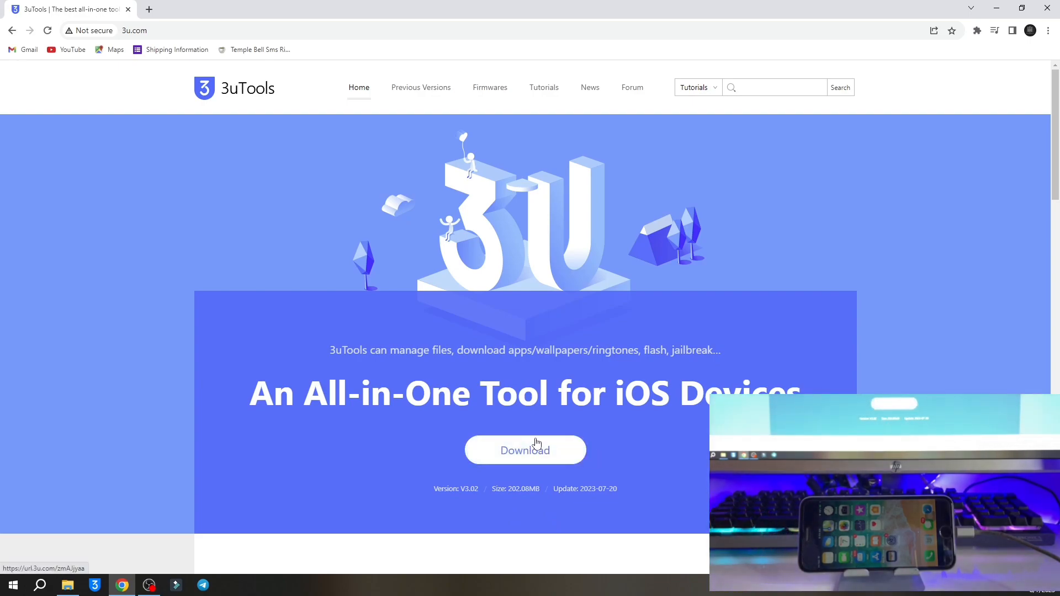
pyautogui.moveTo(525, 451)
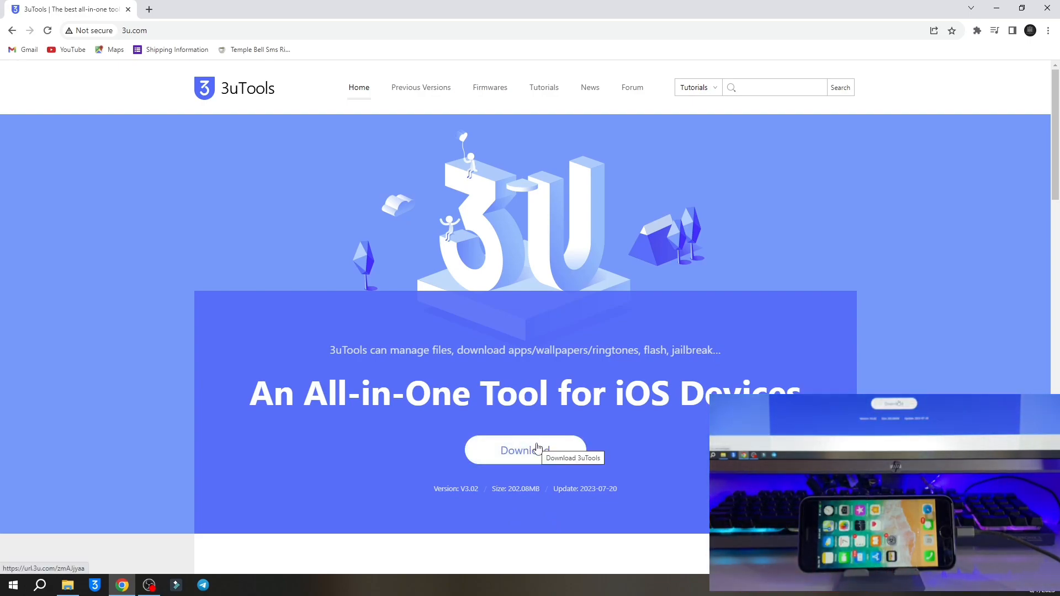
pyautogui.moveTo(879, 11)
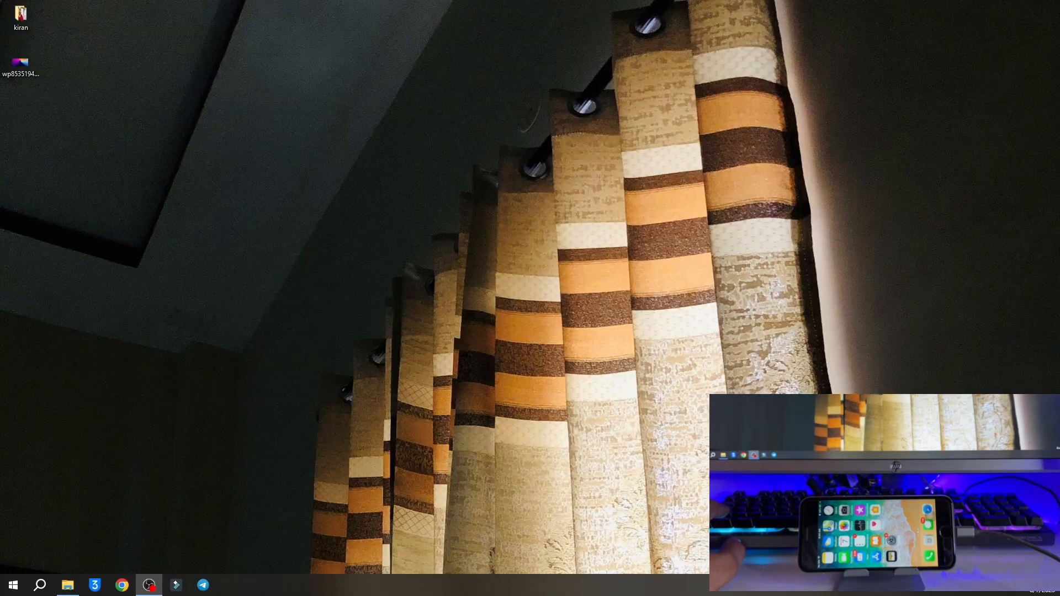
# Launch 3uTools so it shows the connected iPhone 6 on iOS 12.5.5.
pyautogui.click(94, 585)
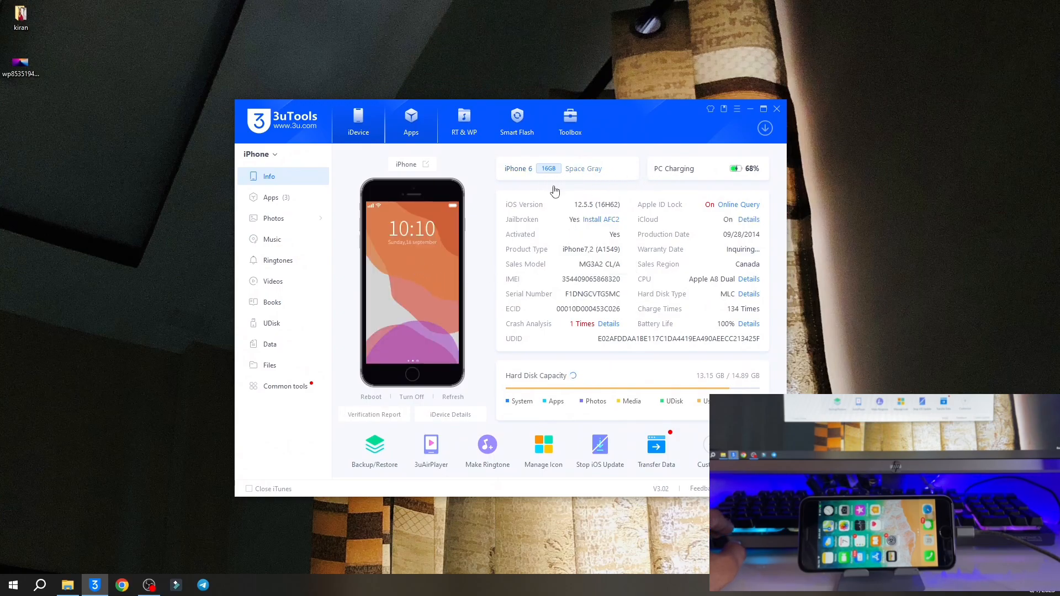
pyautogui.moveTo(592, 293)
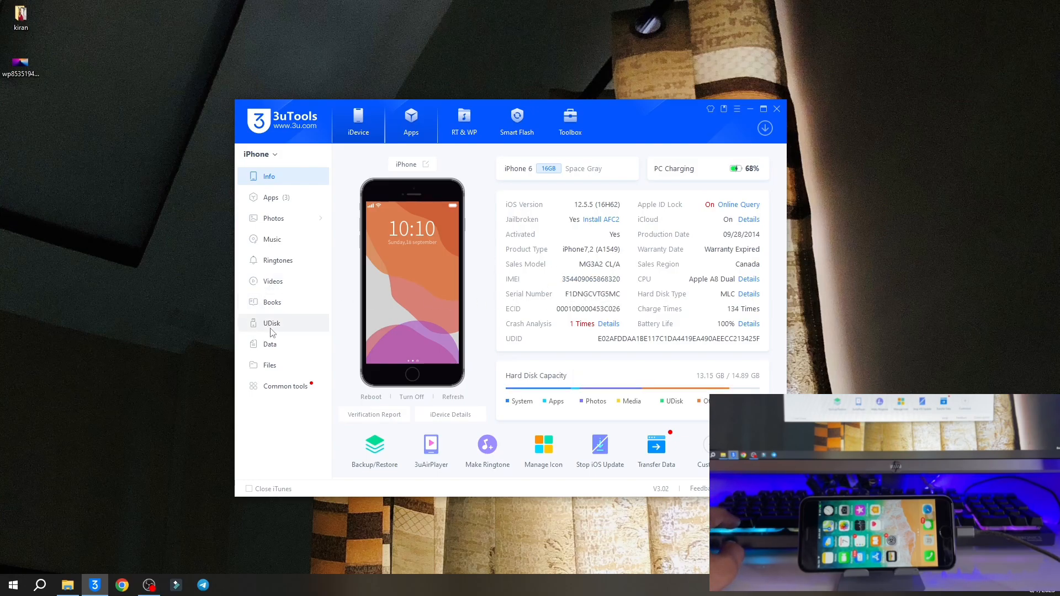
pyautogui.moveTo(437, 187)
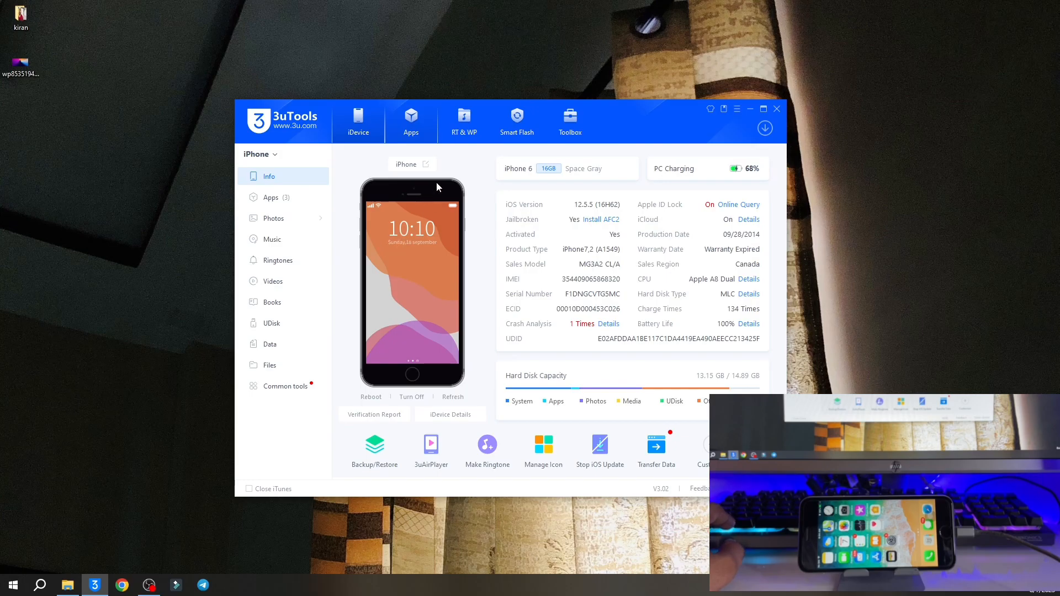
pyautogui.moveTo(445, 186)
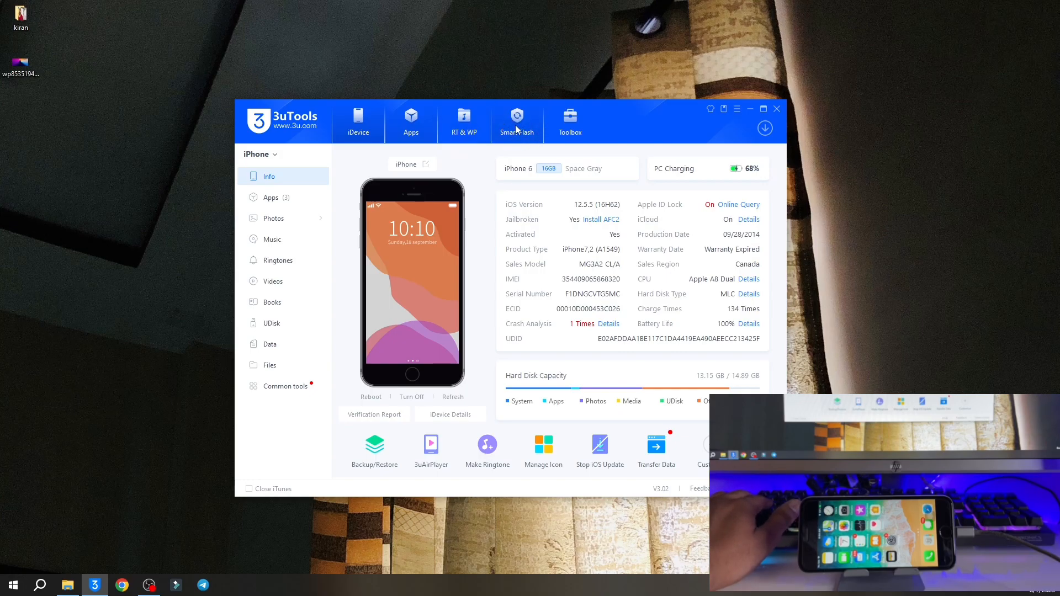
# In Smart Flash, select firmware 12.5.7 for the iPhone 6 with Quick Flash Mode.
pyautogui.click(517, 121)
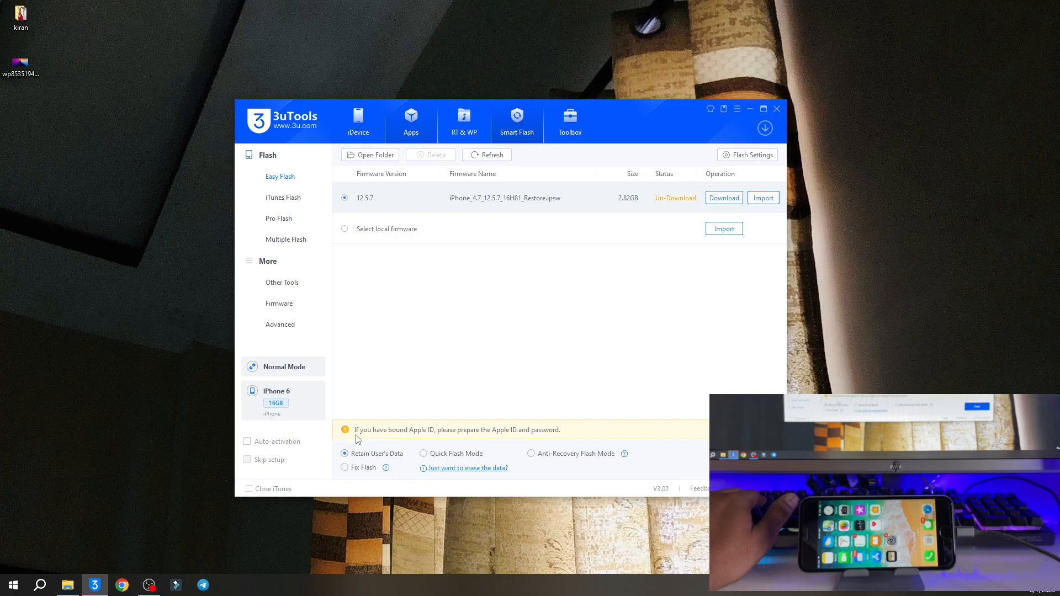
pyautogui.moveTo(341, 458)
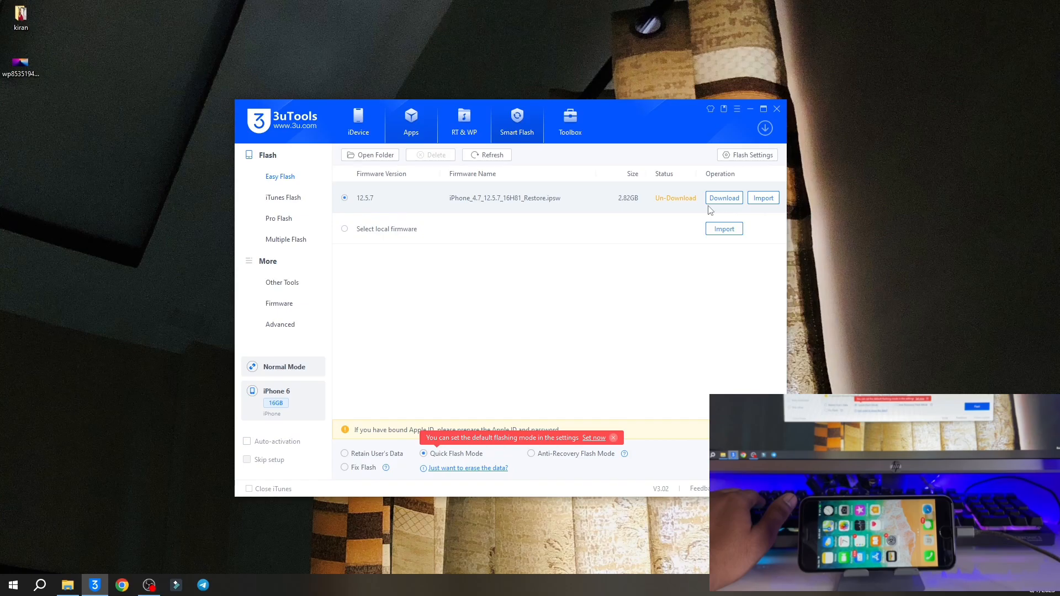
pyautogui.click(724, 198)
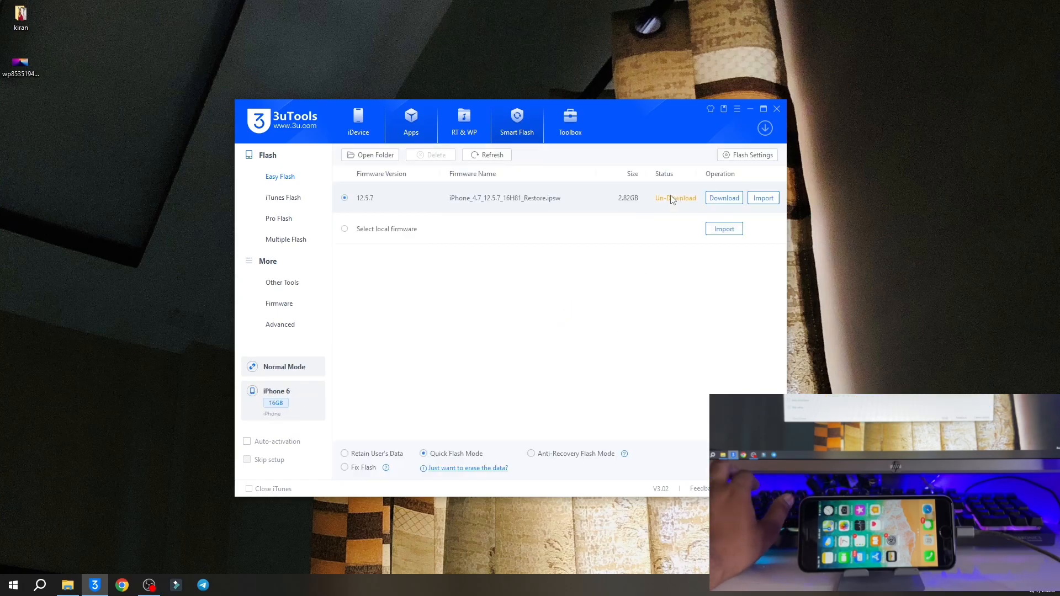
pyautogui.click(724, 198)
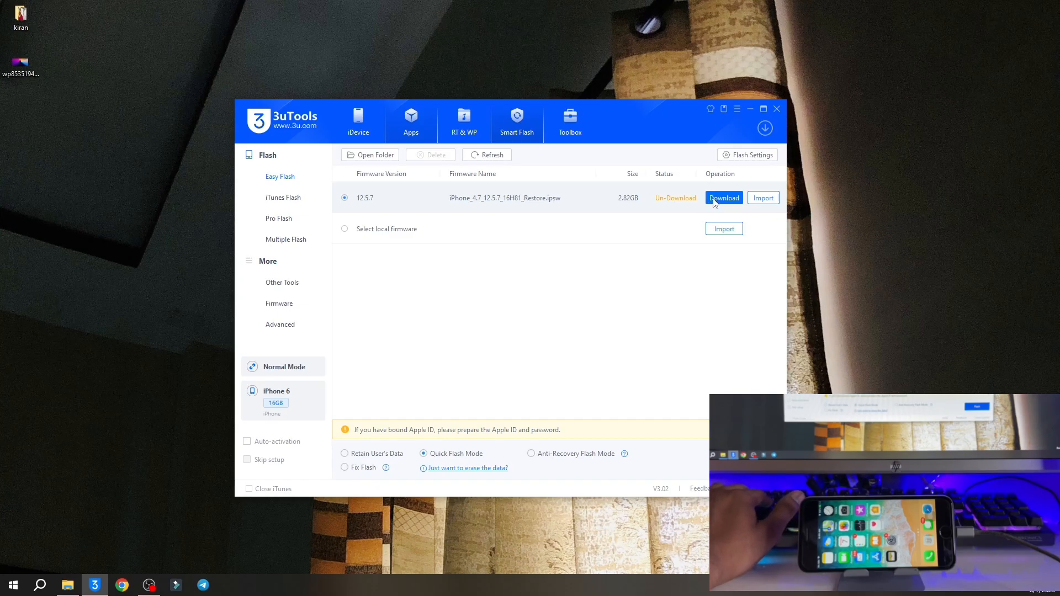
# Download the 12.5.7 firmware package so the flash summary is ready.
pyautogui.click(763, 197)
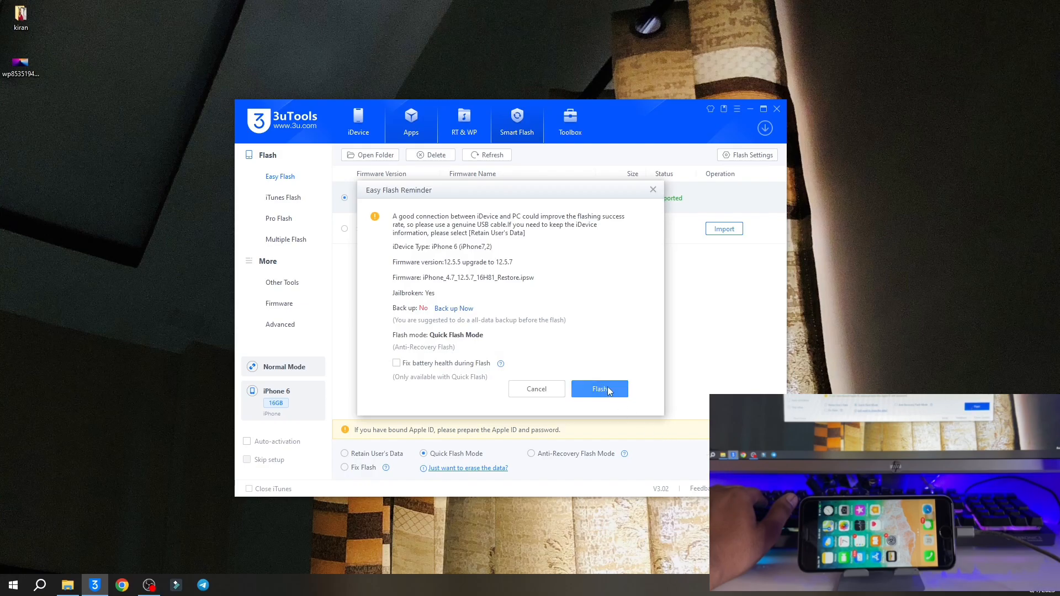
# Flash the iPhone to 12.5.7, accepting the Find My iPhone reminder, and acknowledge completion.
pyautogui.click(599, 389)
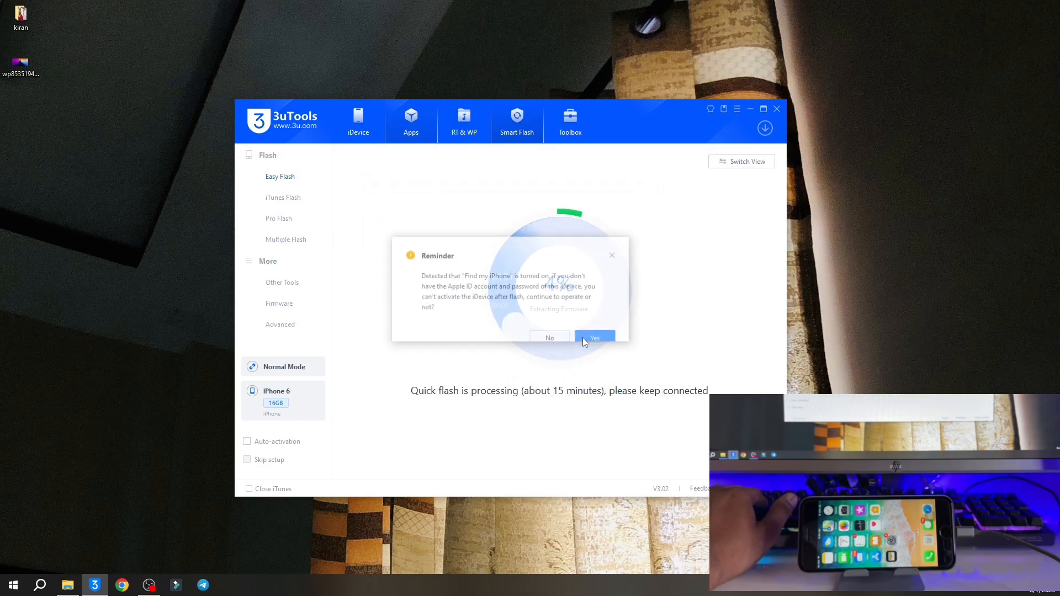
pyautogui.click(593, 338)
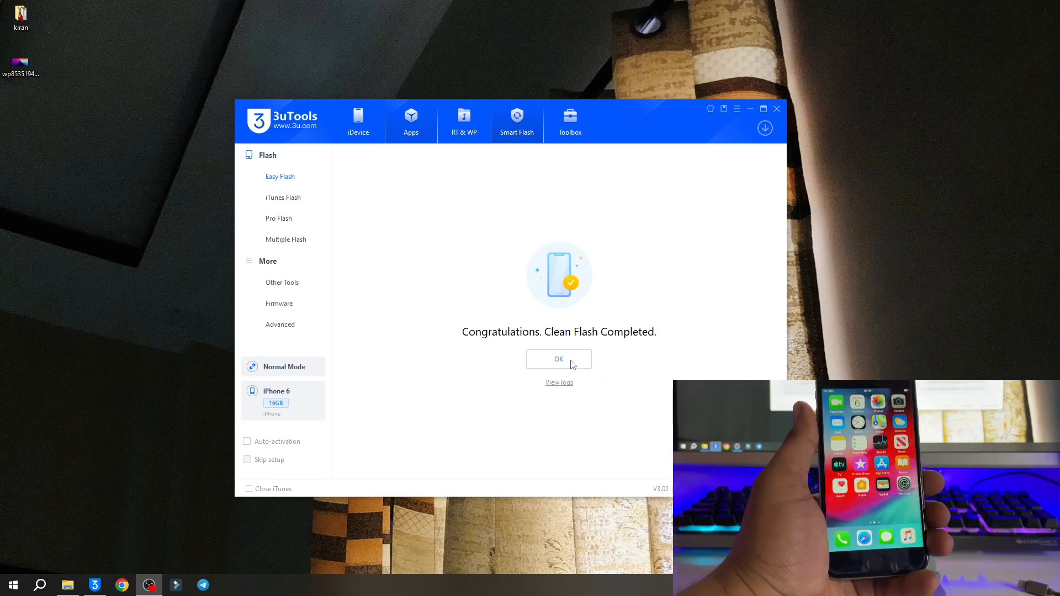
pyautogui.click(559, 359)
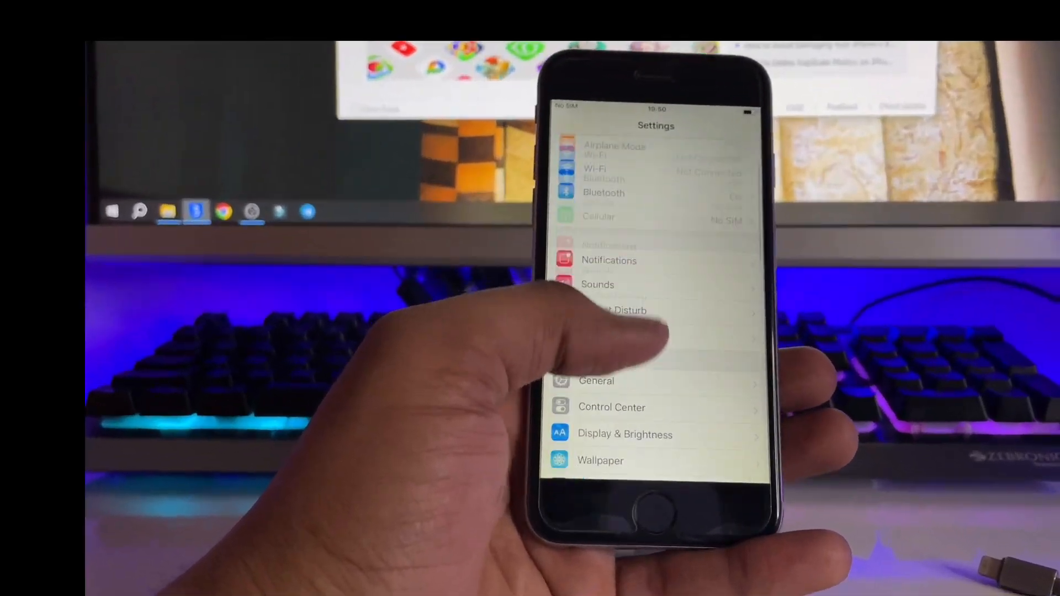
# Verify the About page shows Software Version 12.5.7 and return to the home screen.
pyautogui.scroll(-3)
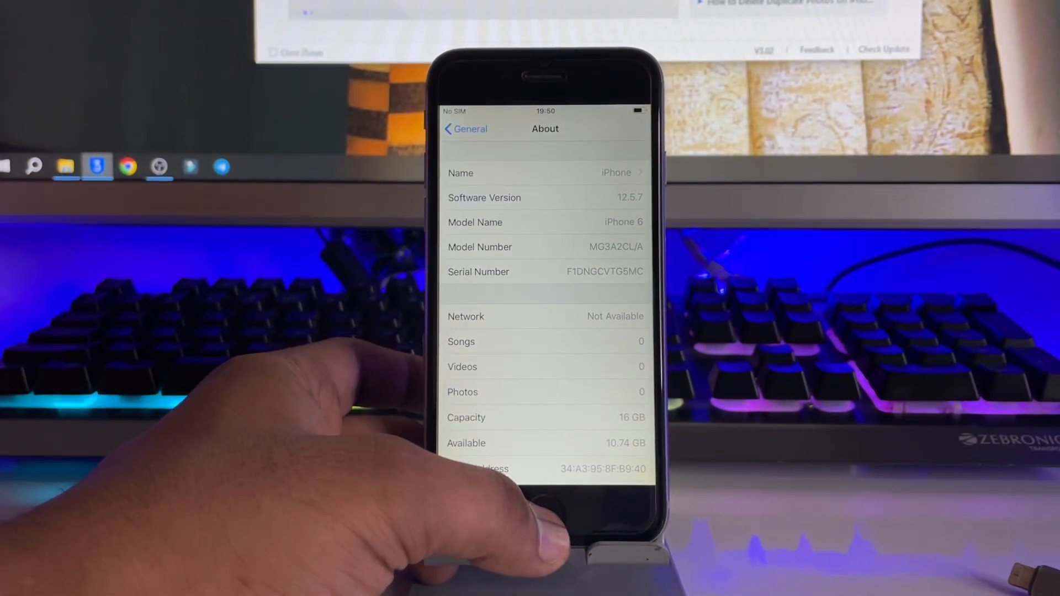
pyautogui.click(545, 504)
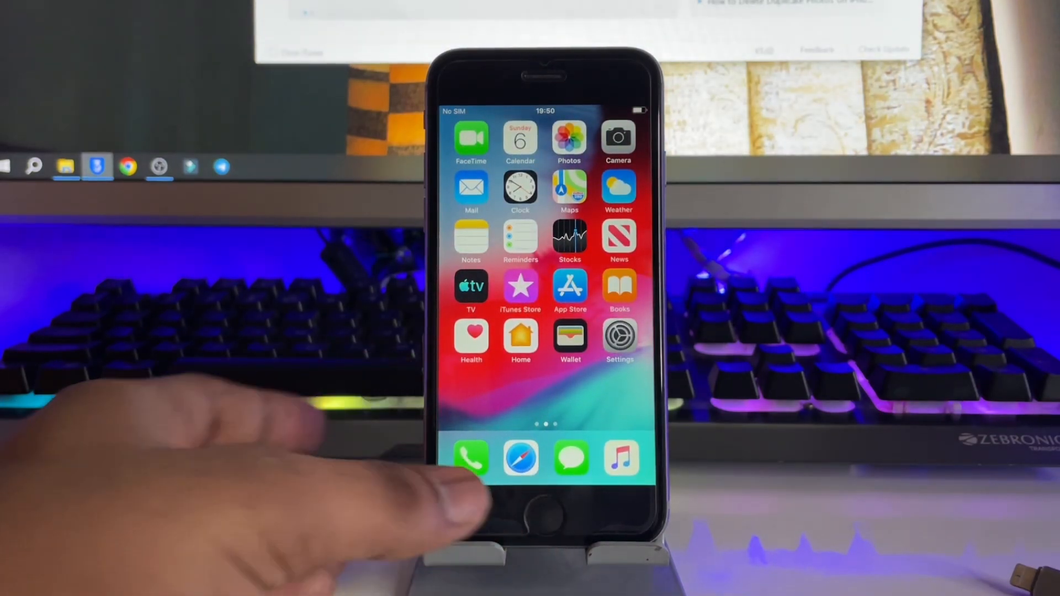